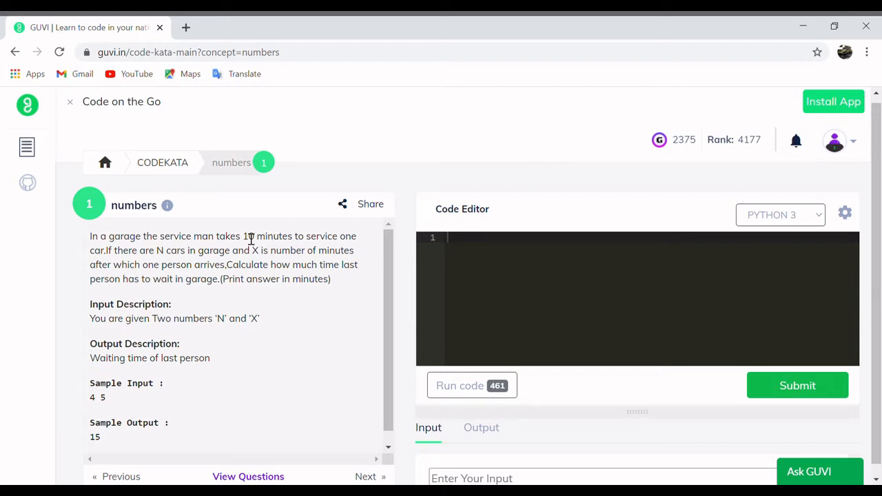
# - Read two integers with x,y = map(int,input().split()), then start print() below
pyautogui.moveTo(243, 236); pyautogui.dragTo(266, 236)
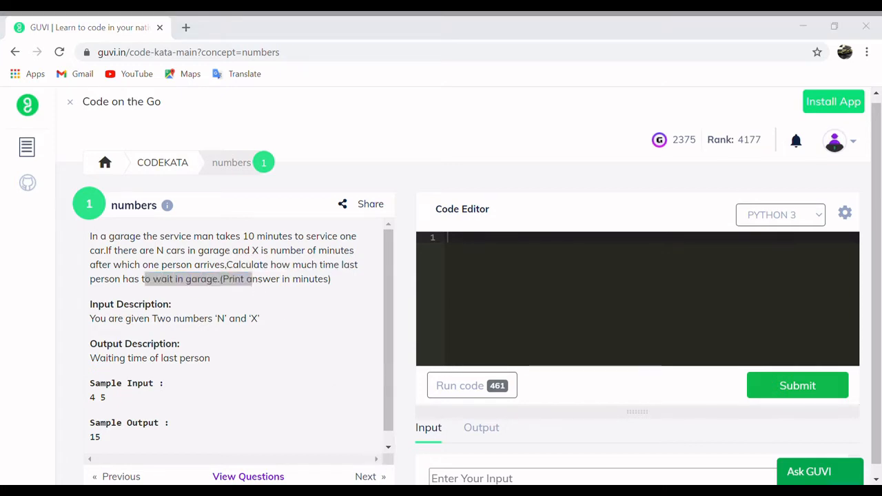
pyautogui.moveTo(443, 178)
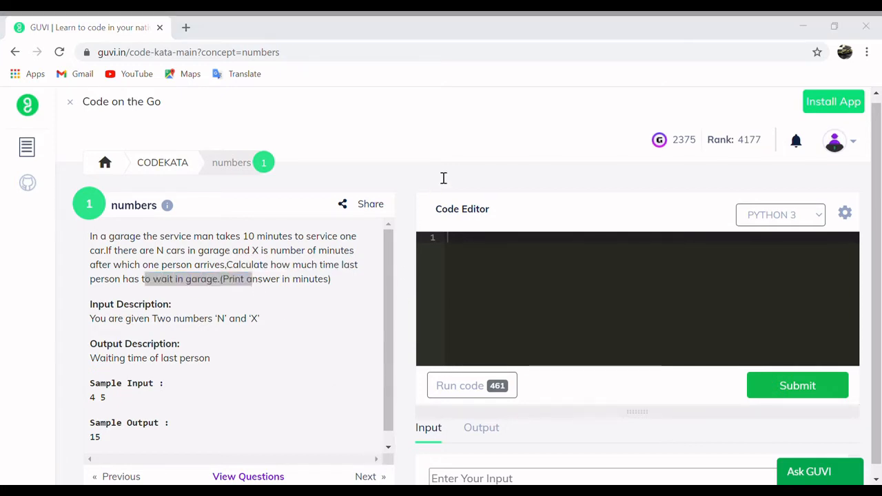
pyautogui.moveTo(354, 204)
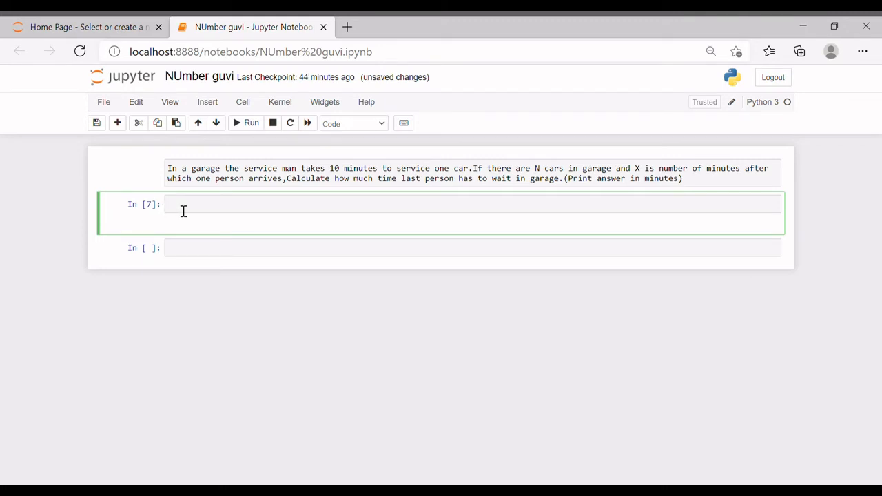
pyautogui.write('x,y =')
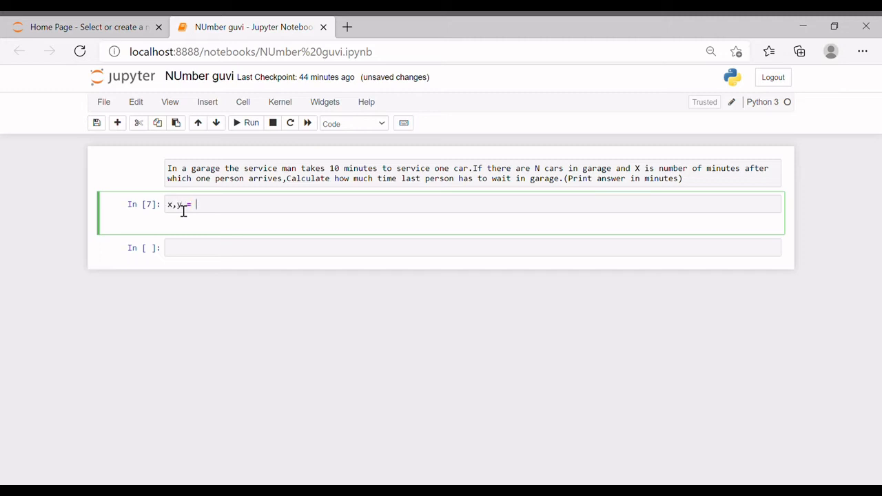
pyautogui.write('map(i')
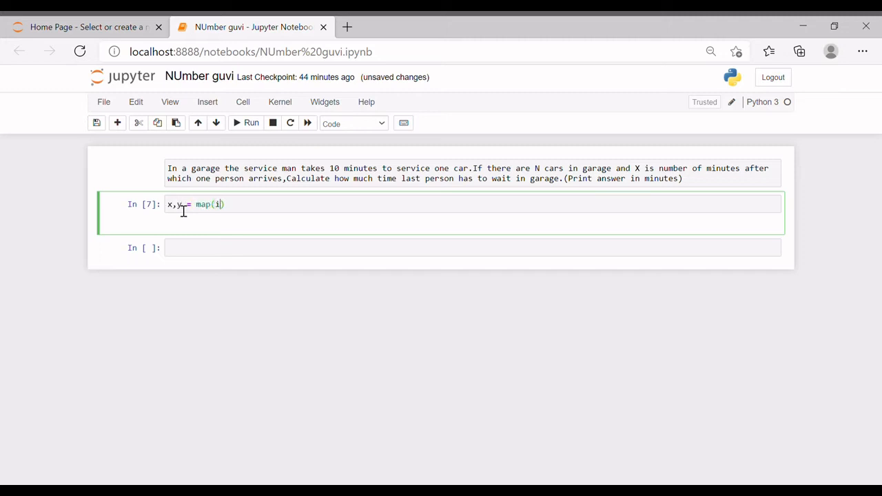
pyautogui.write('nt,input')
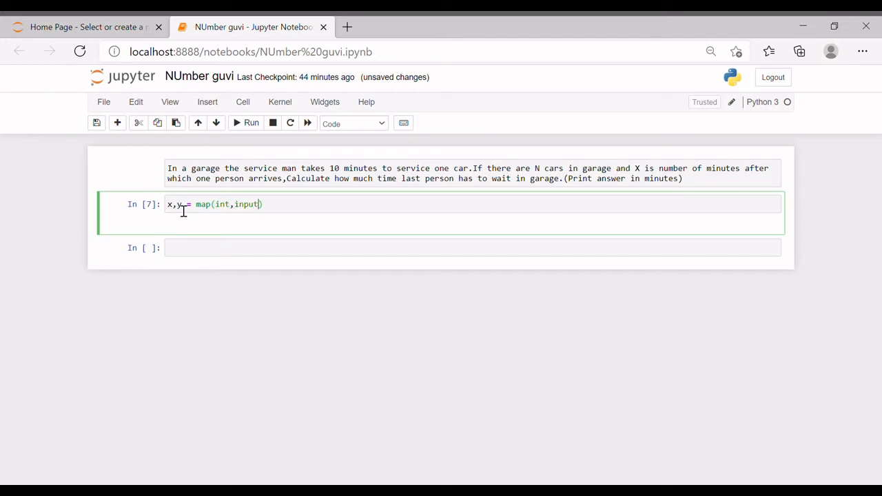
pyautogui.write('()')
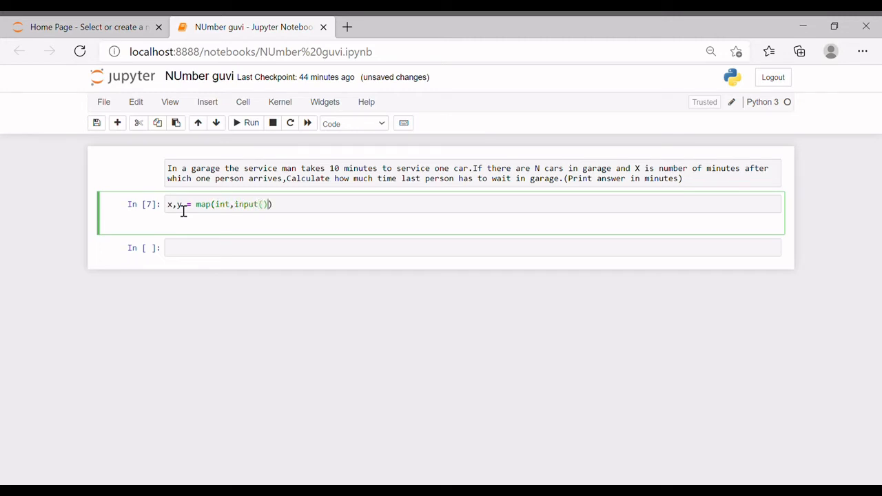
pyautogui.write('.split()')
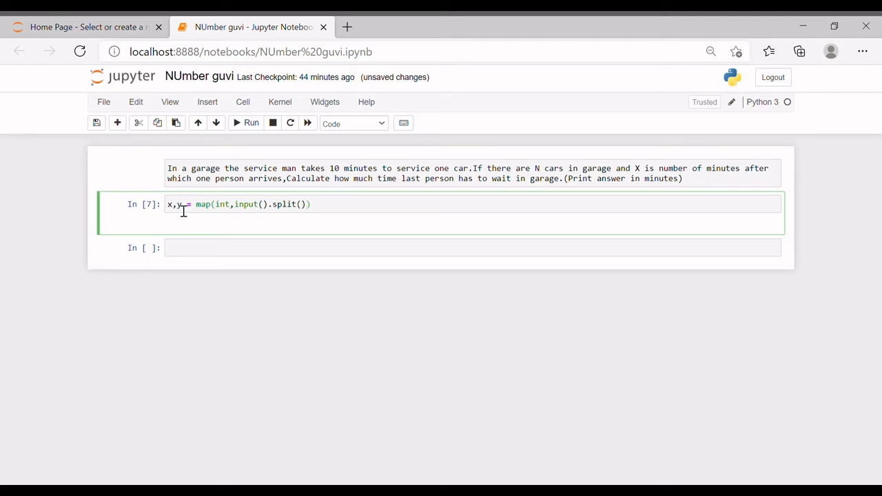
pyautogui.write('print')
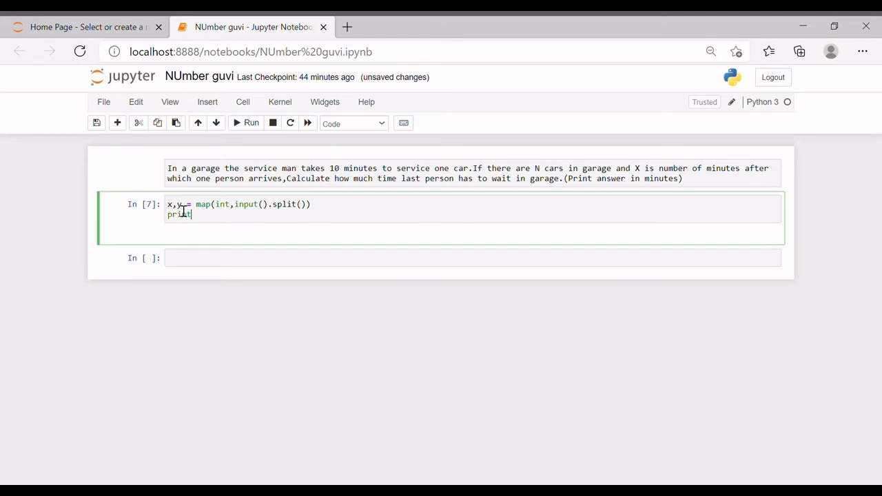
pyautogui.write('()')
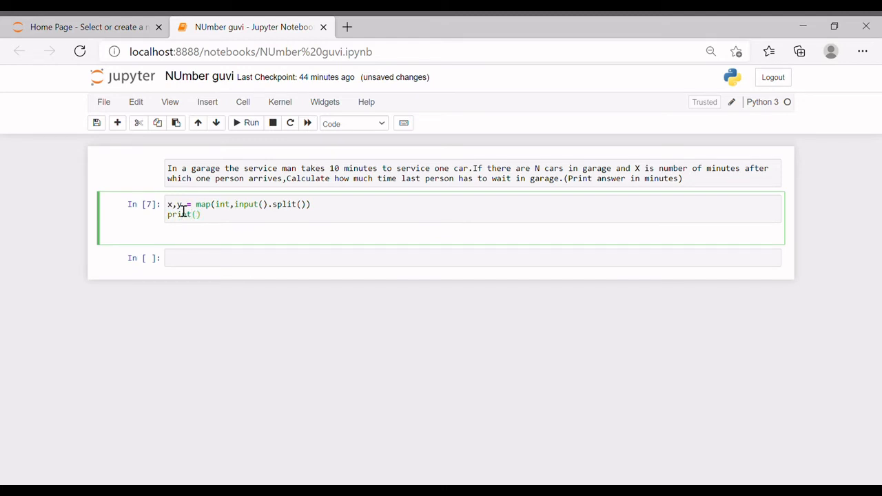
# - Fill the print line with (x-1)*10-(), leaving the subtracted term empty
pyautogui.write('()')
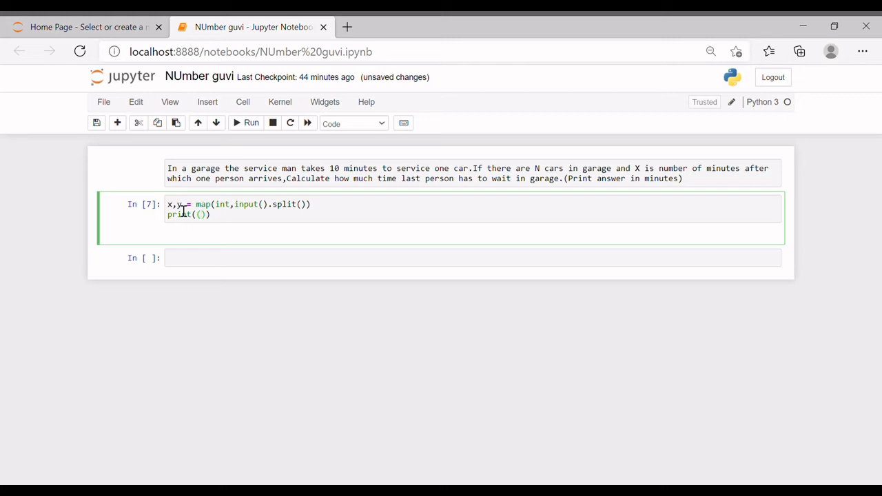
pyautogui.write('x-')
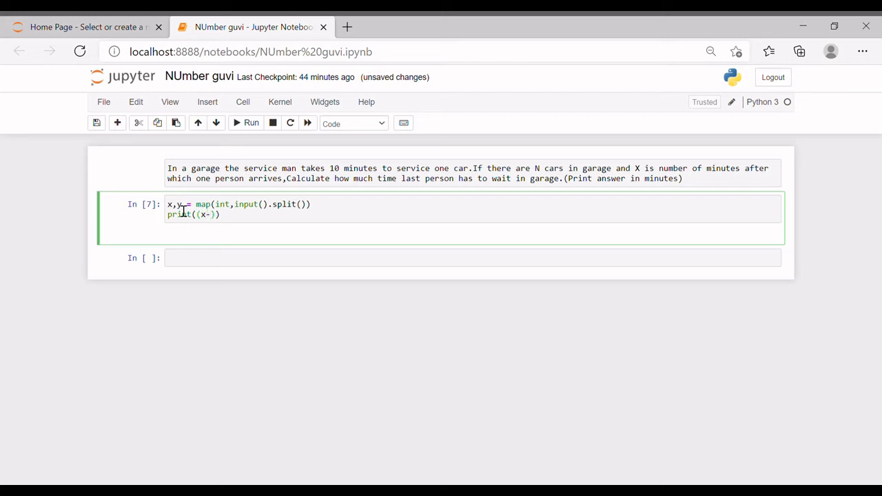
pyautogui.write('1')
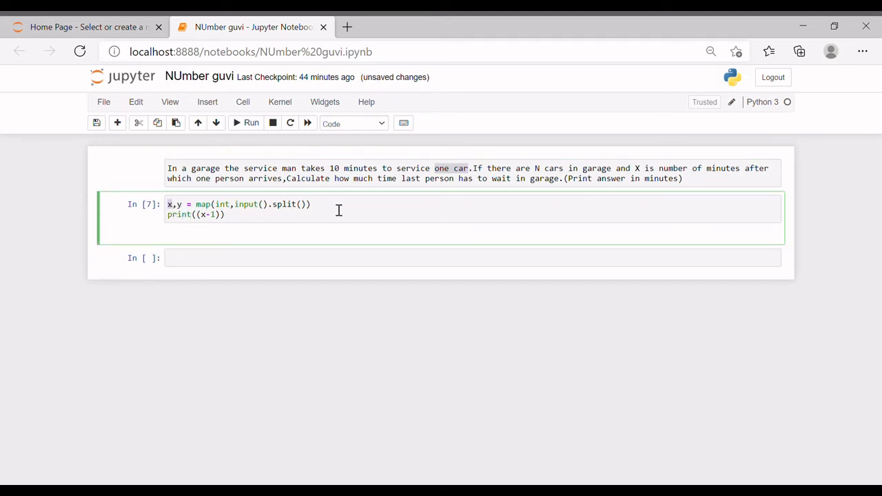
pyautogui.click(225, 214)
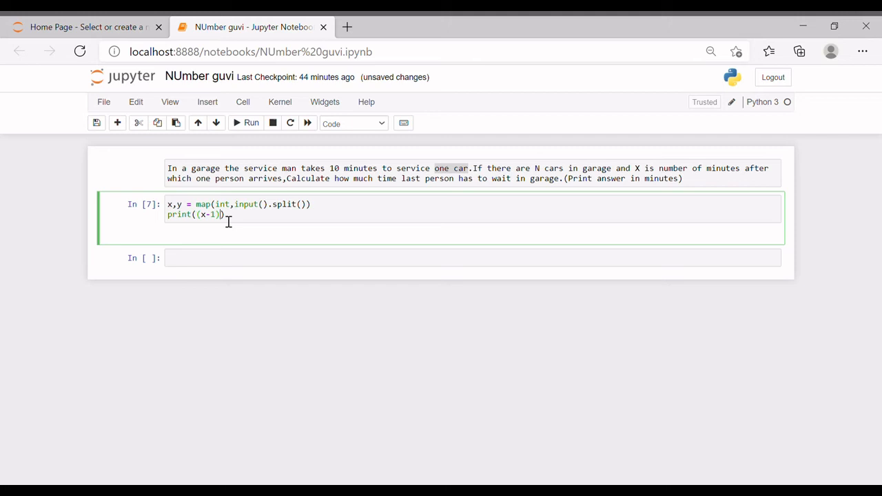
pyautogui.write('*10')
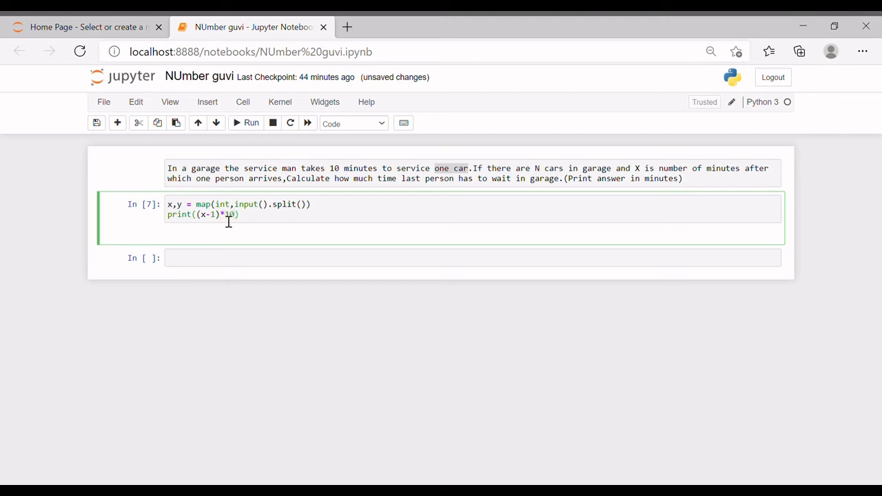
pyautogui.write('-()')
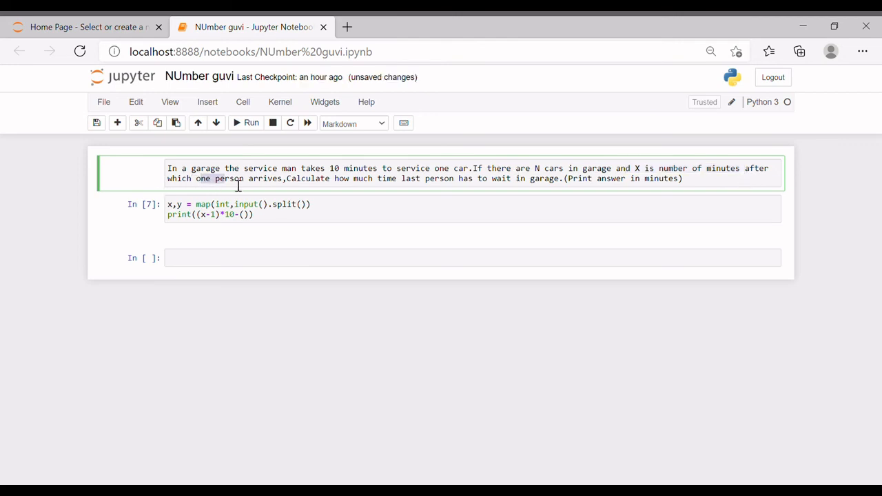
pyautogui.moveTo(342, 179)
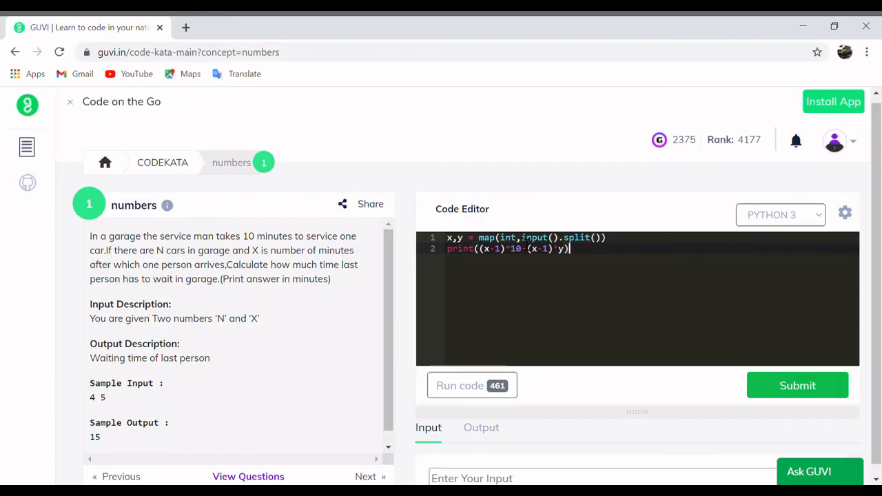
pyautogui.moveTo(793, 365)
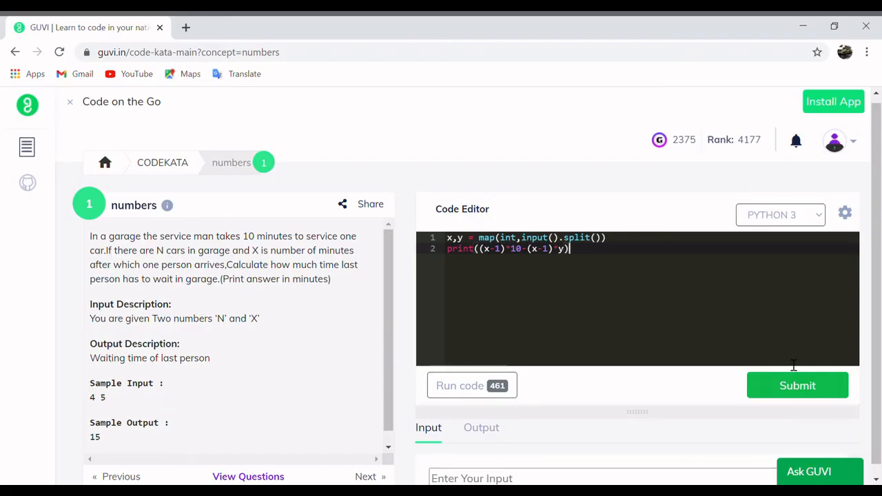
# - Submit the print((x-1)*10-(x-1)*y) solution and get 'All testCases Passed'
pyautogui.click(798, 385)
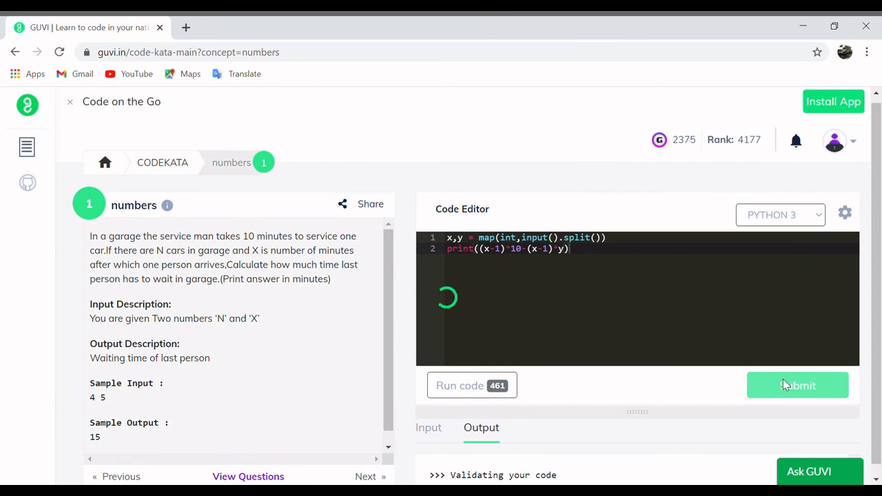
pyautogui.click(798, 385)
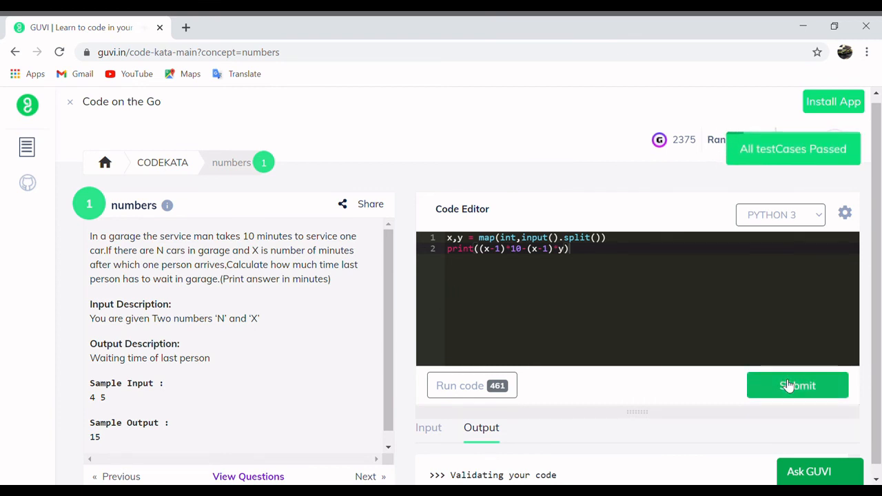